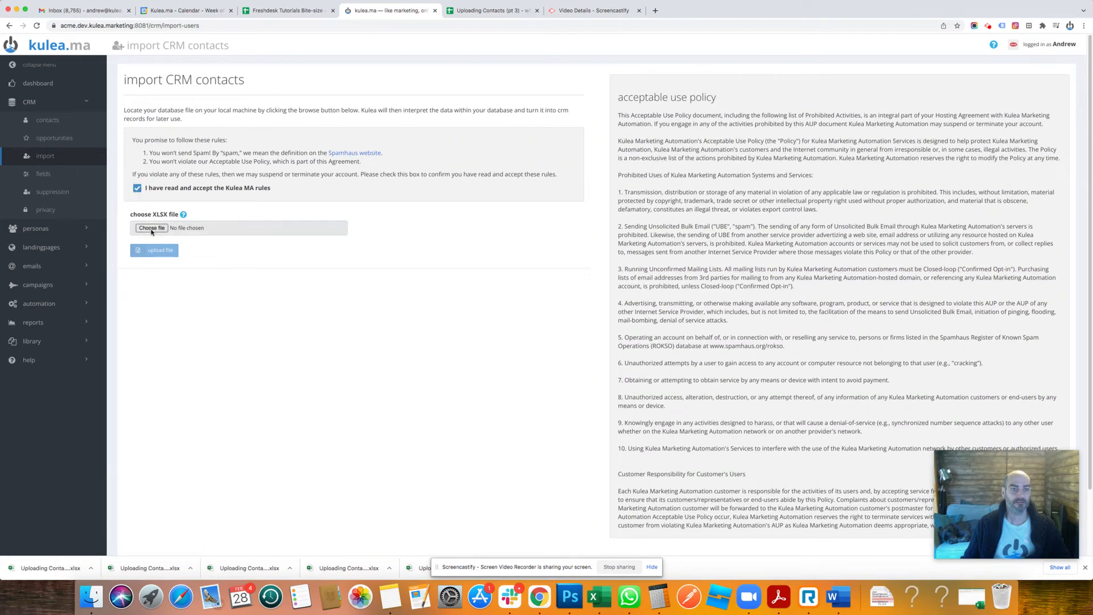
Choose the contacts XLSX spreadsheet file for the CRM import
left_click(151, 227)
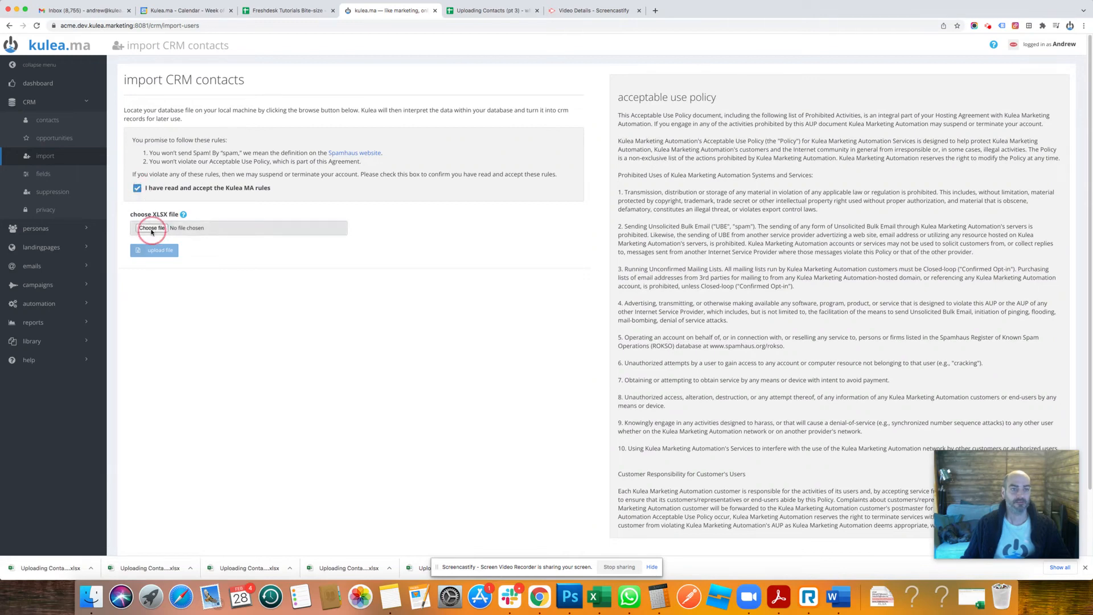
left_click(152, 228)
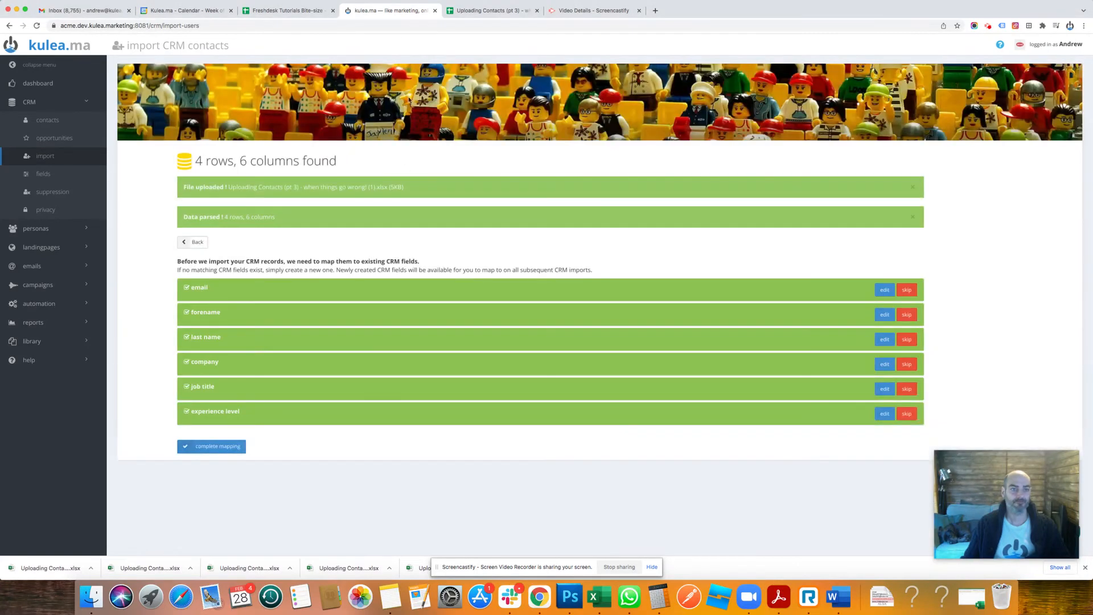
mouse_move(246, 342)
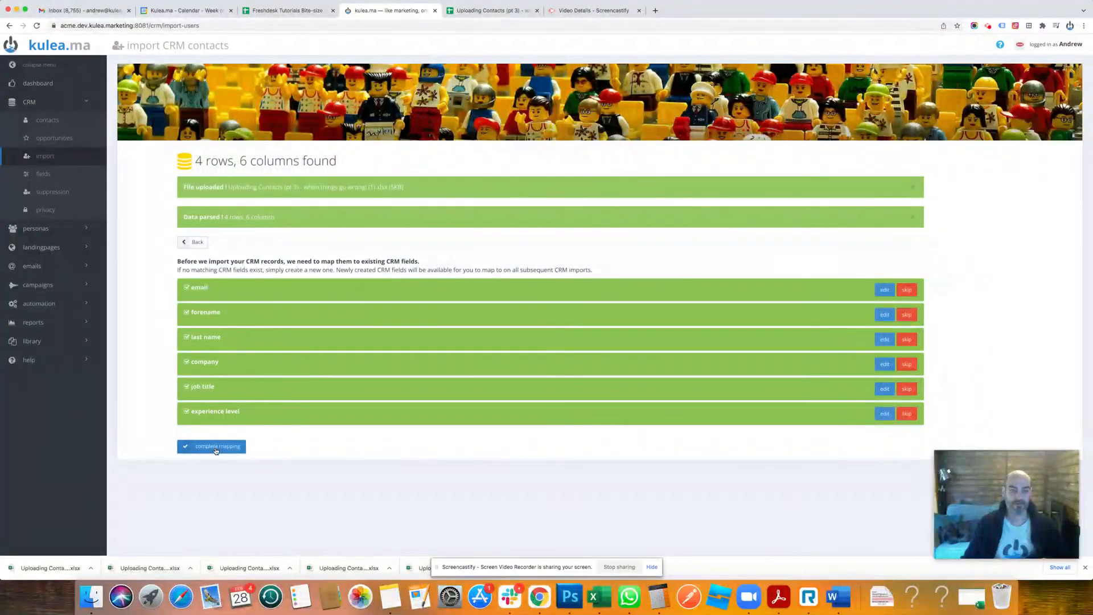
Complete the mapping of the six spreadsheet columns onto CRM fields
left_click(211, 446)
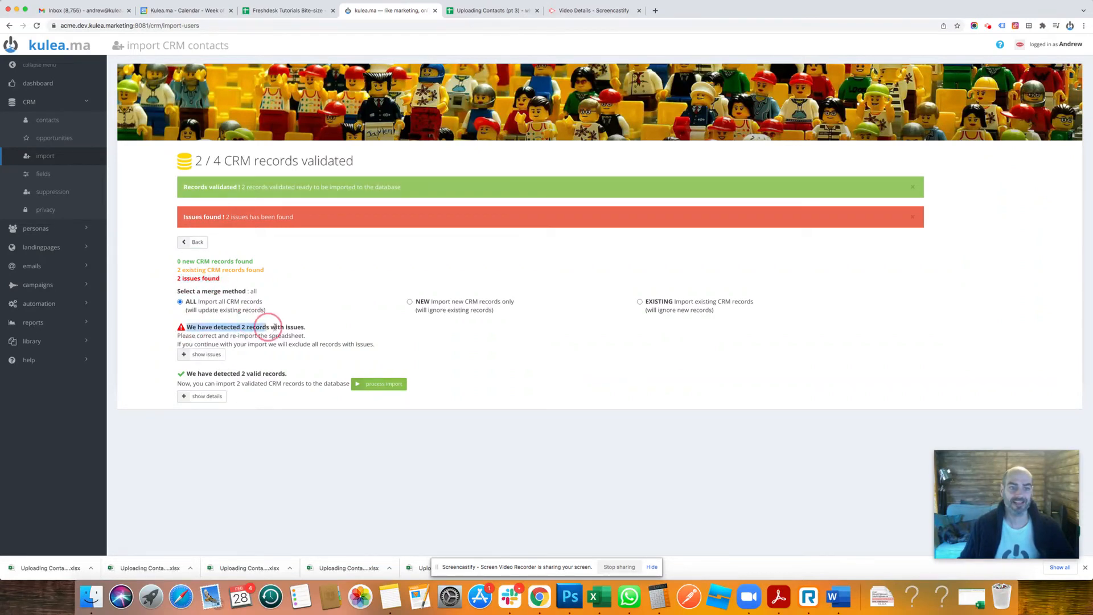
Show the issues for the two flagged records: archived contact and malformed email
left_click(201, 354)
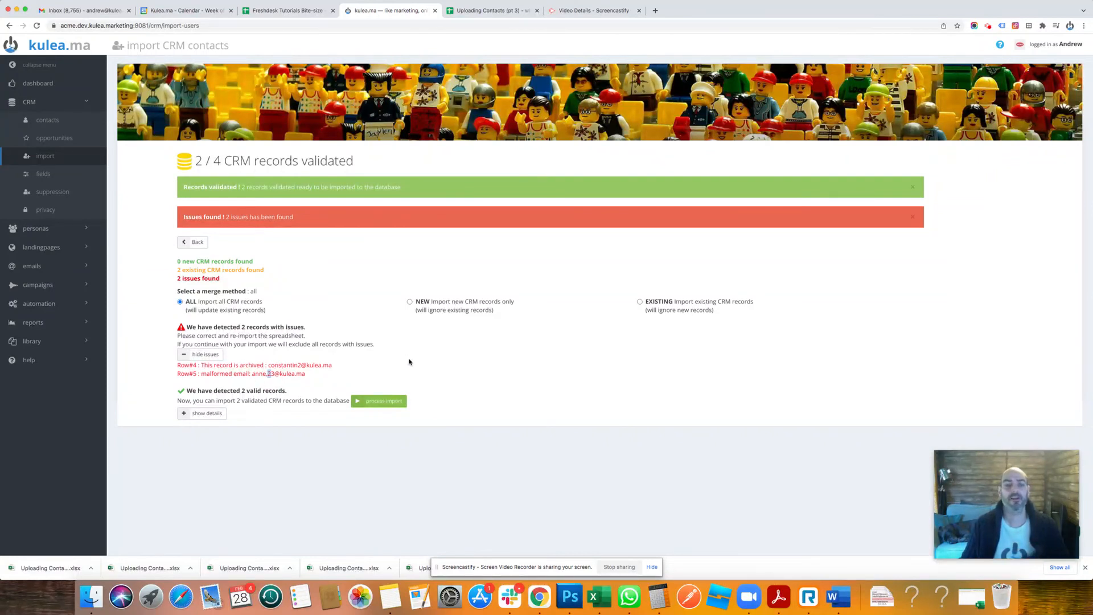
mouse_move(389, 413)
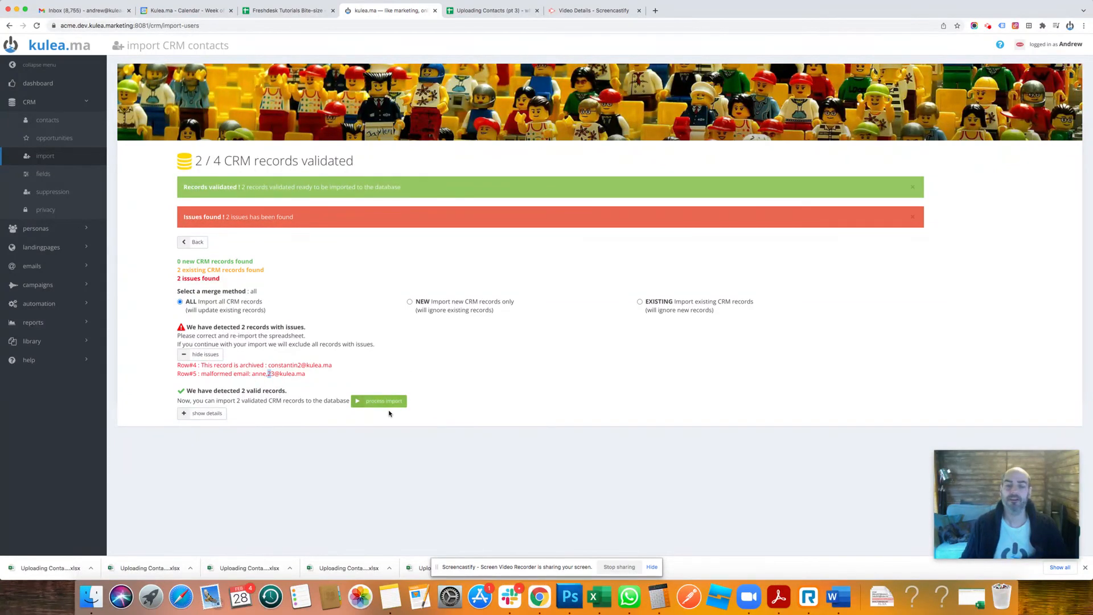
mouse_move(371, 336)
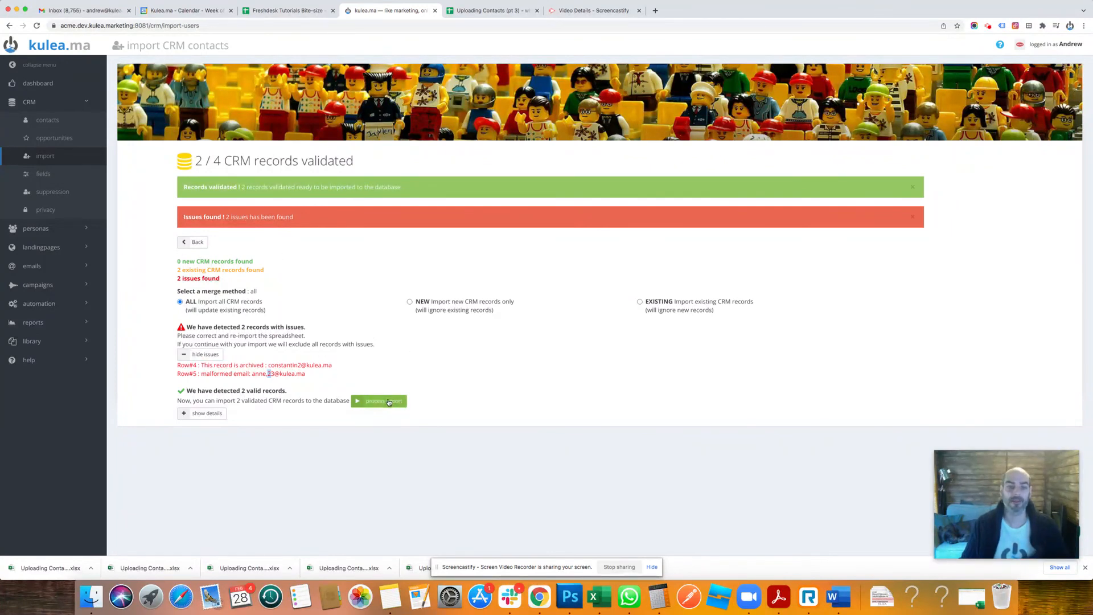
Process the import of the 2 valid records and highlight the '2 CRM records processed' count
left_click(378, 401)
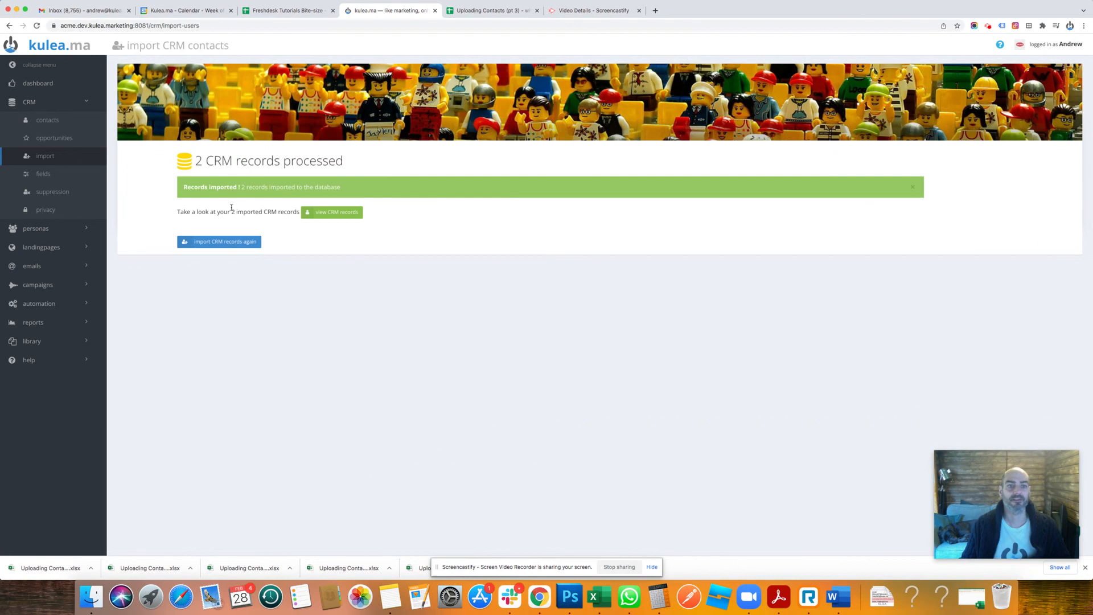
left_click_drag(230, 212, 299, 212)
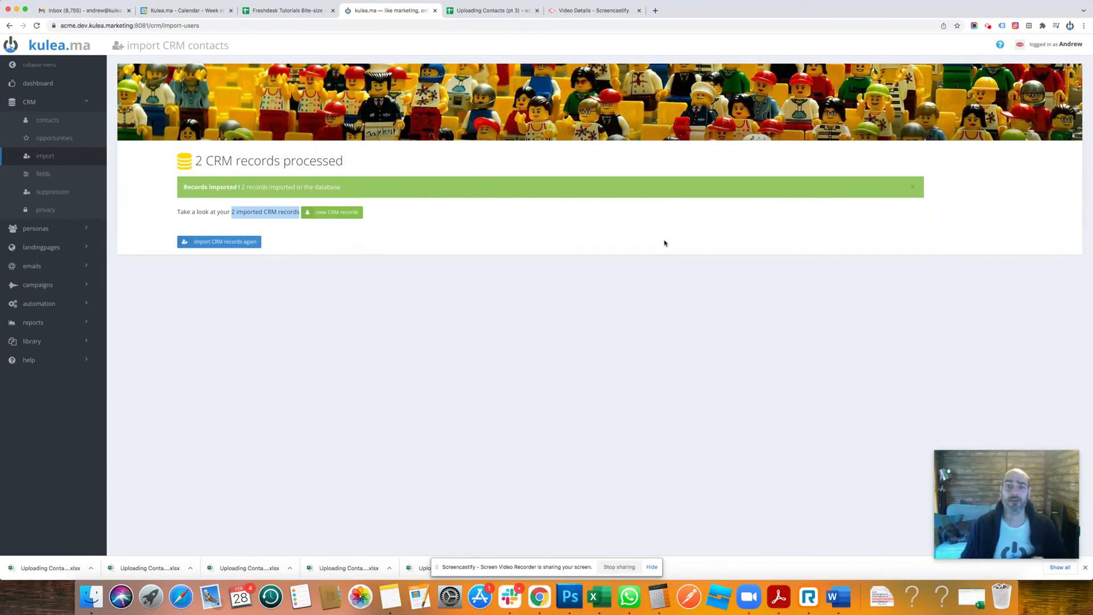
mouse_move(655, 224)
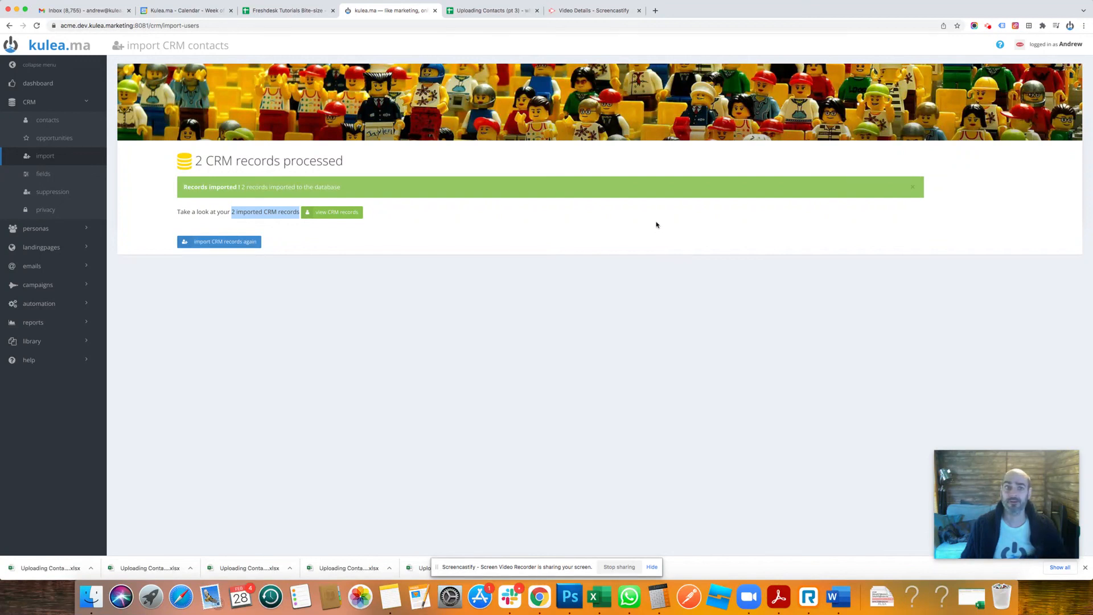